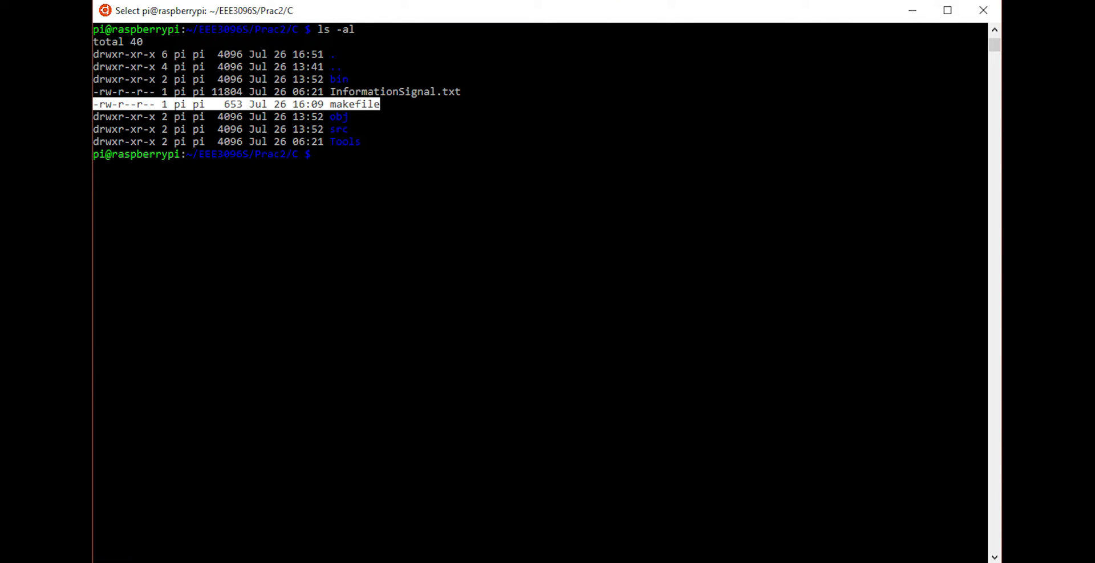
type("nano makefile")
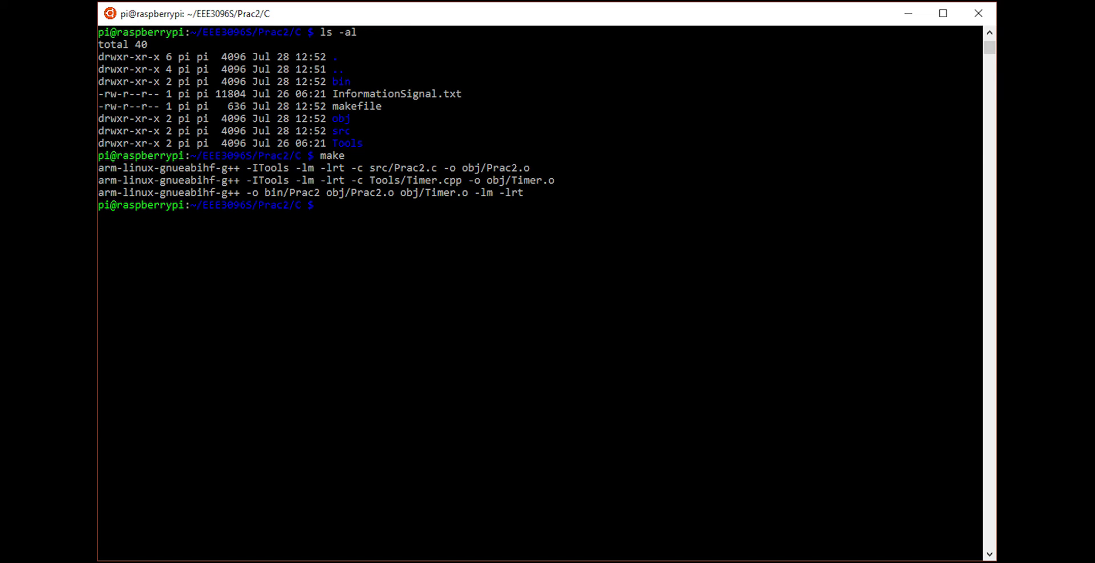
type("nano makefile")
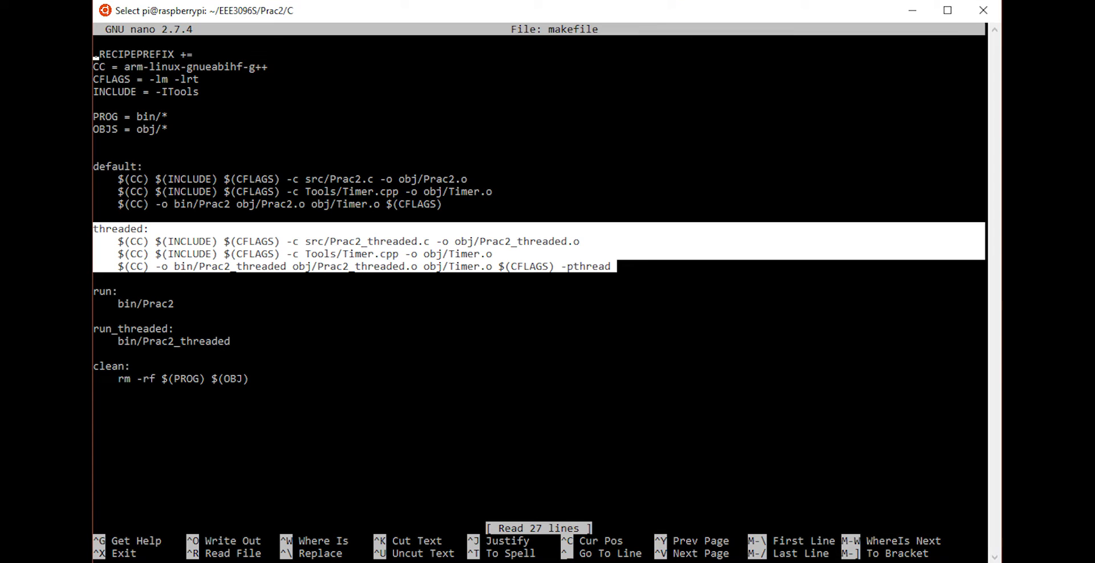